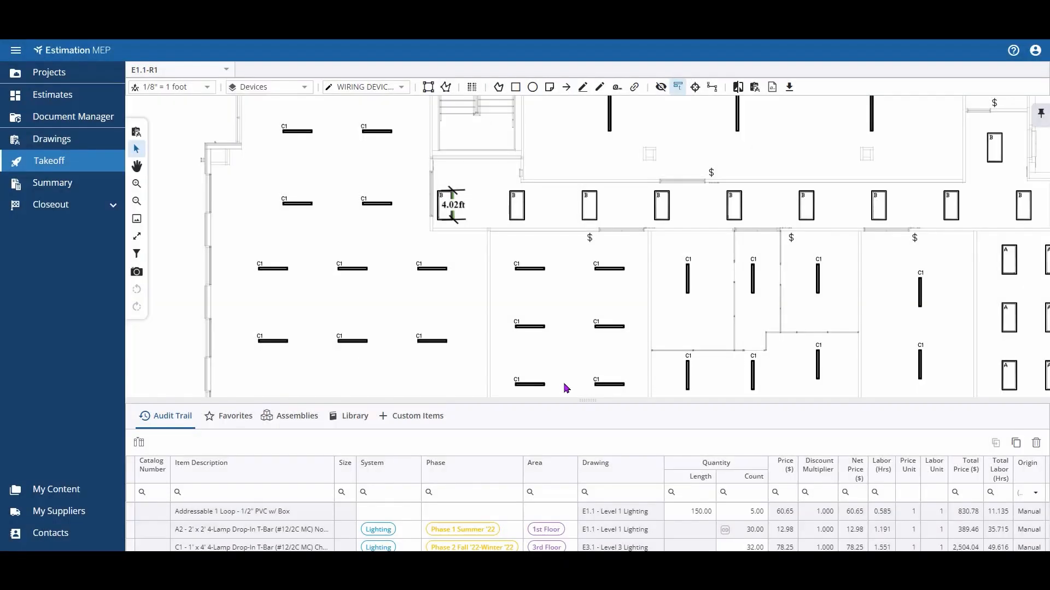
mouse_move(584, 402)
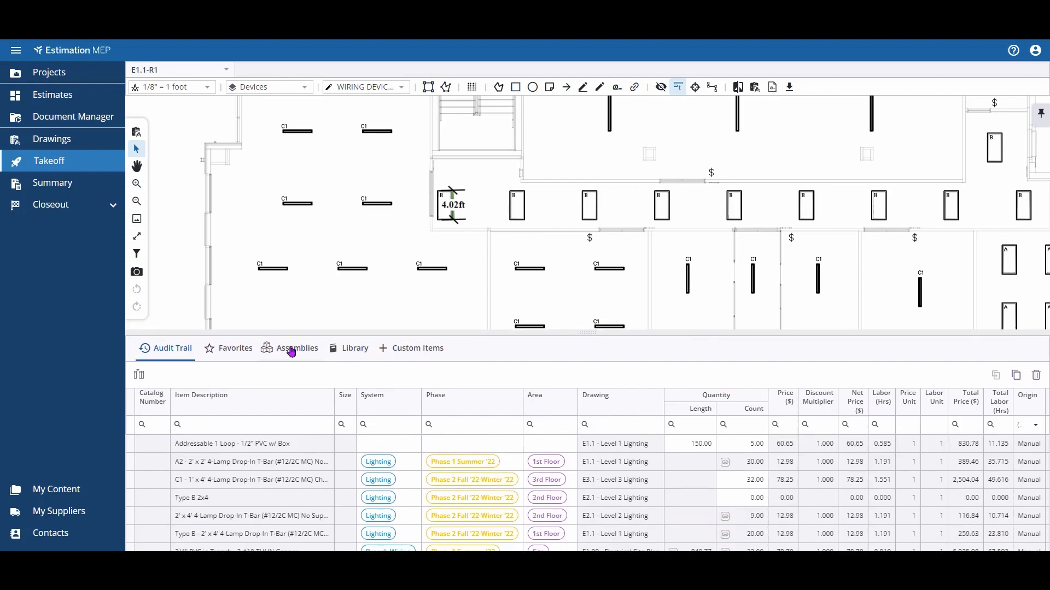
Show the Favorites folders and open the Branch Wiring Assemblies folder
left_click(234, 348)
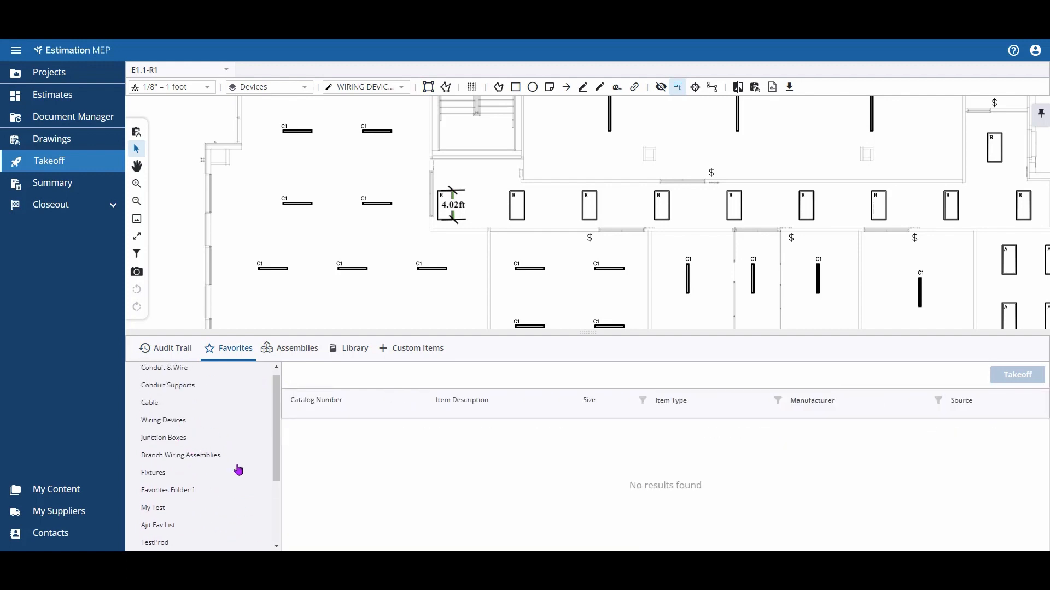
left_click(163, 420)
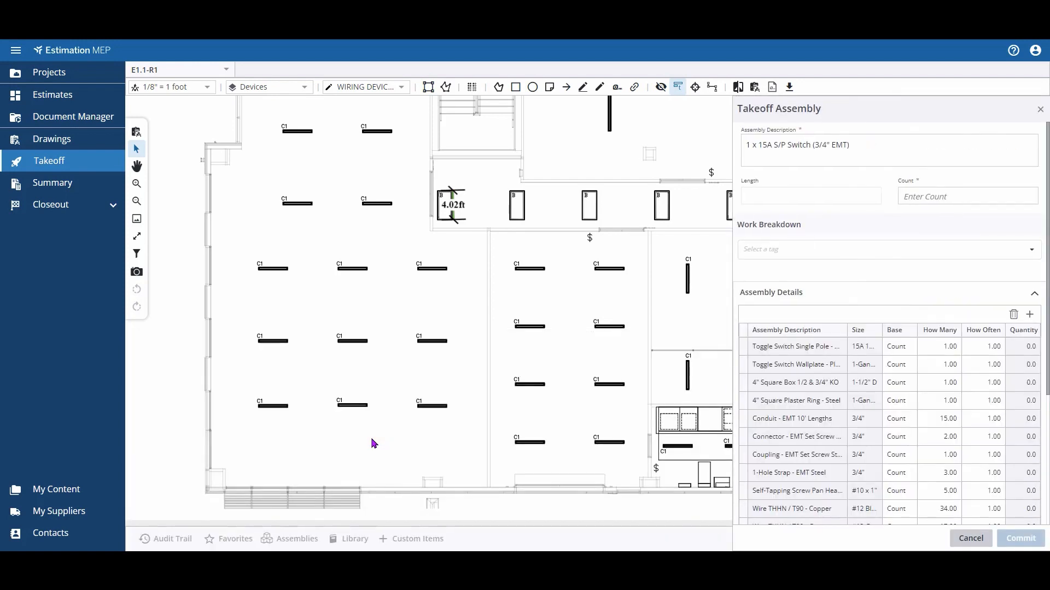
mouse_move(786, 207)
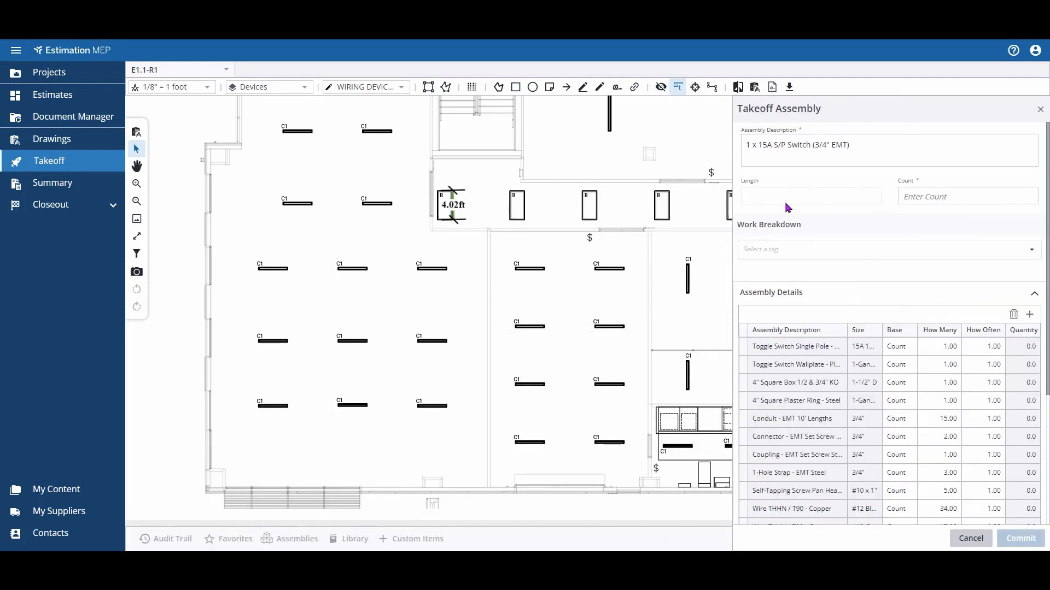
mouse_move(761, 260)
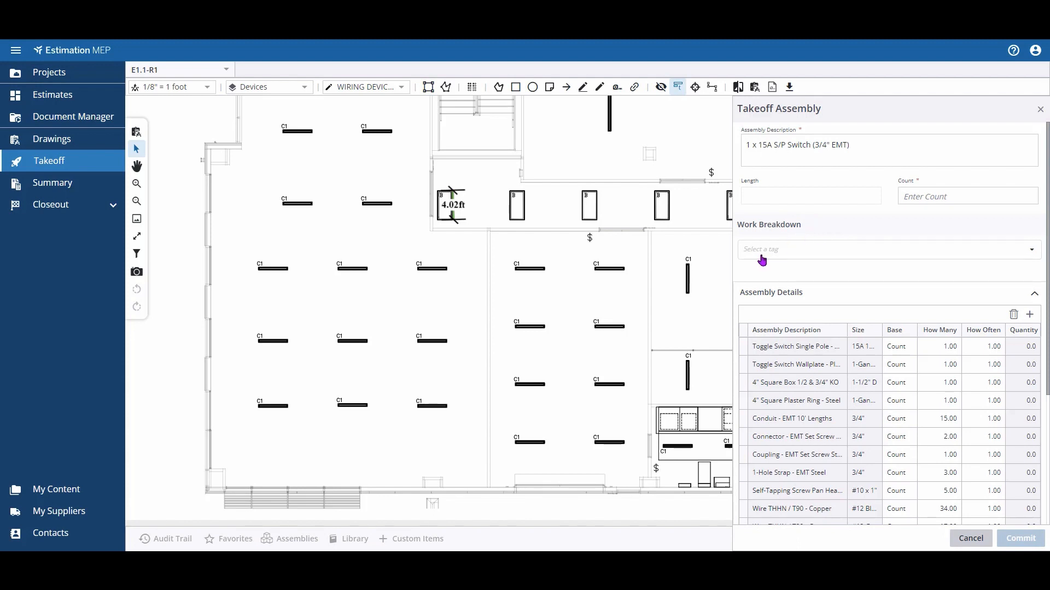
mouse_move(525, 159)
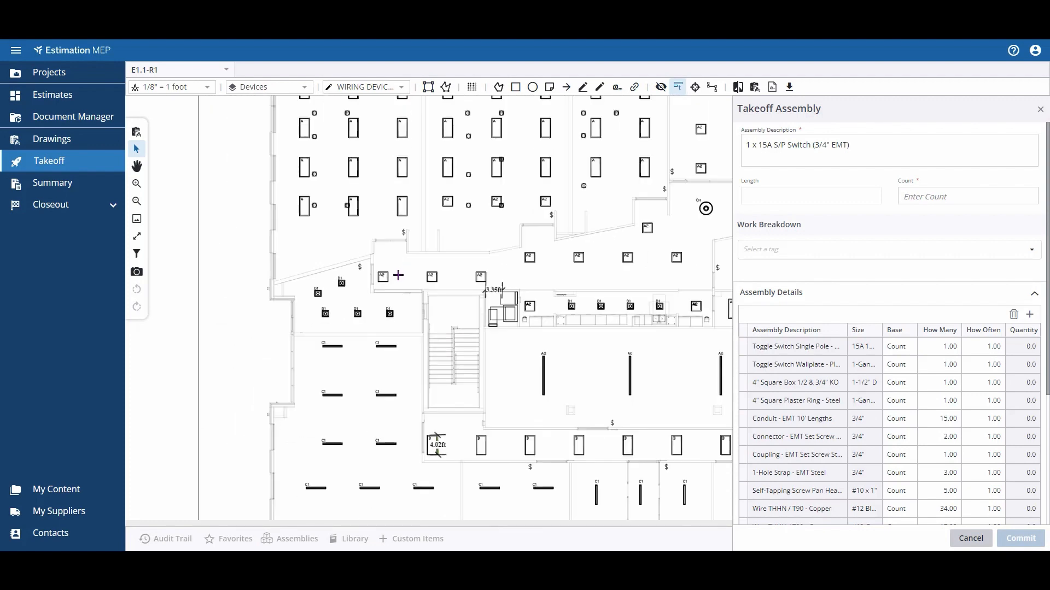
Collapse the left navigation sidebar to give the drawing more space
left_click(15, 50)
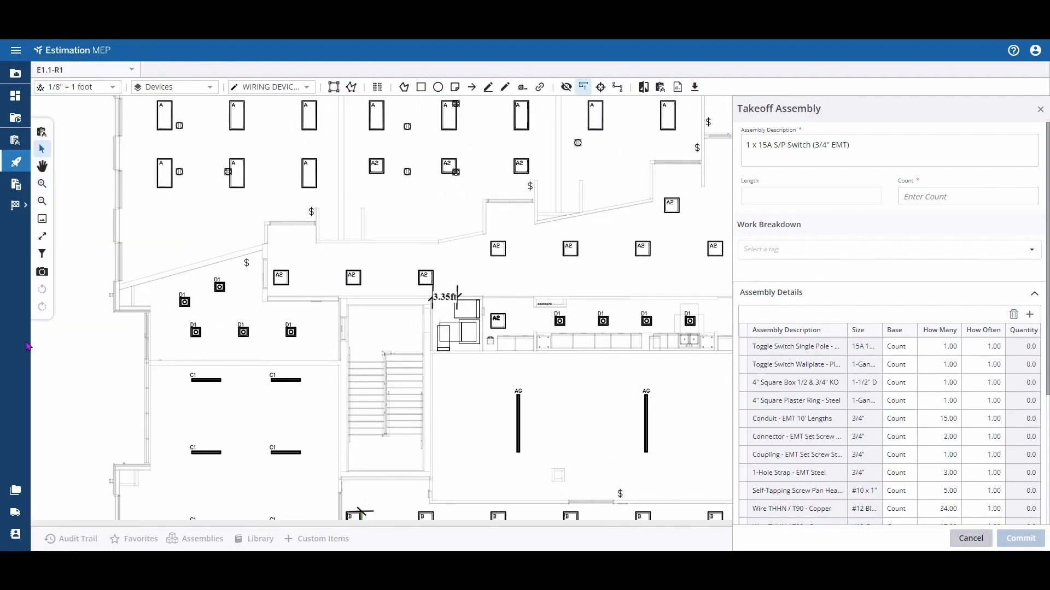
mouse_move(15, 140)
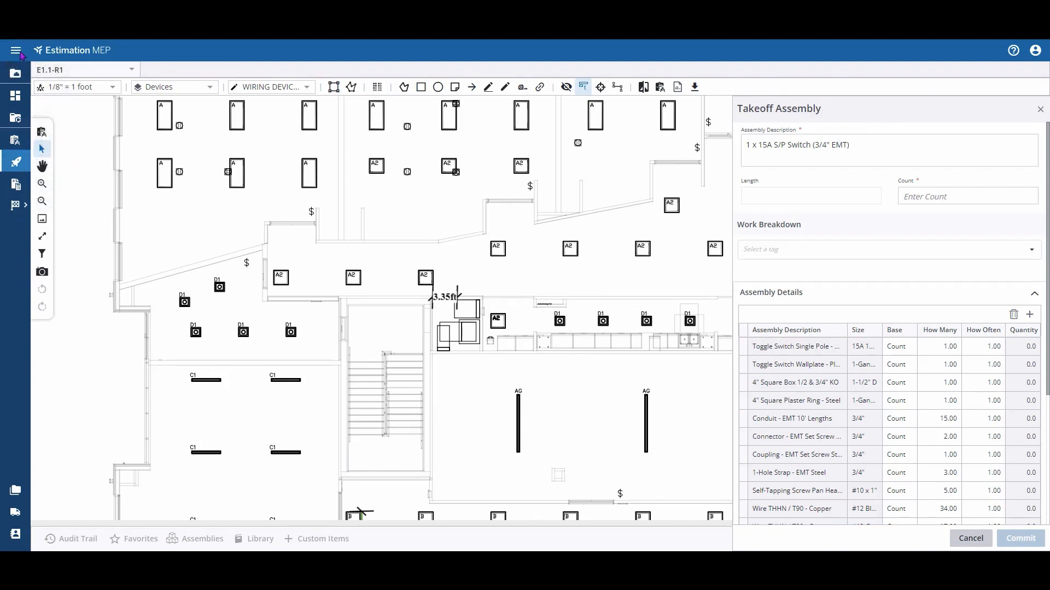
mouse_move(253, 271)
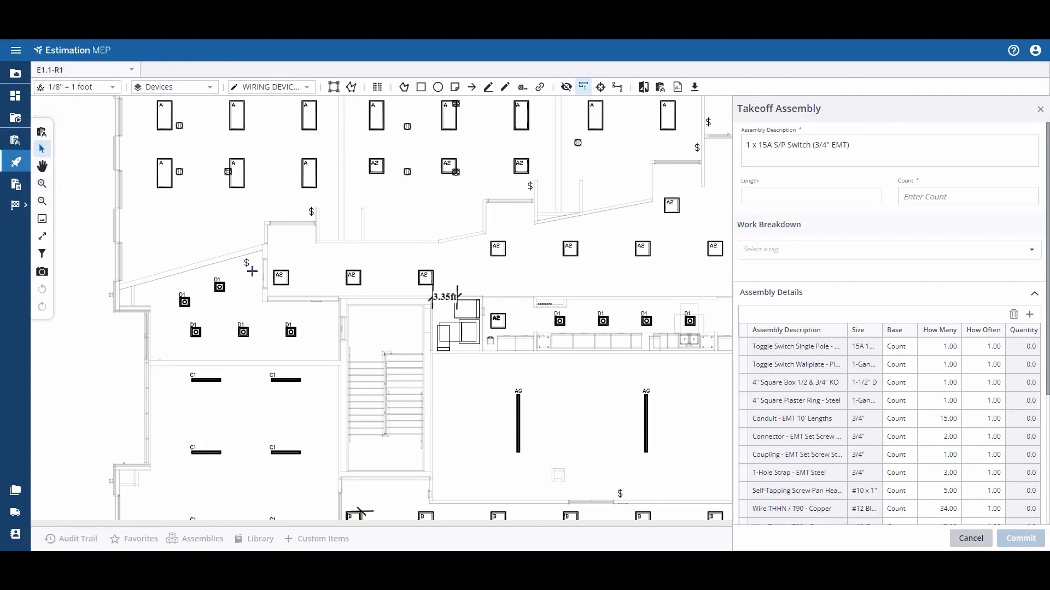
Drop switch count markers across the lighting plan, then bring up the finishing options
left_click(246, 263)
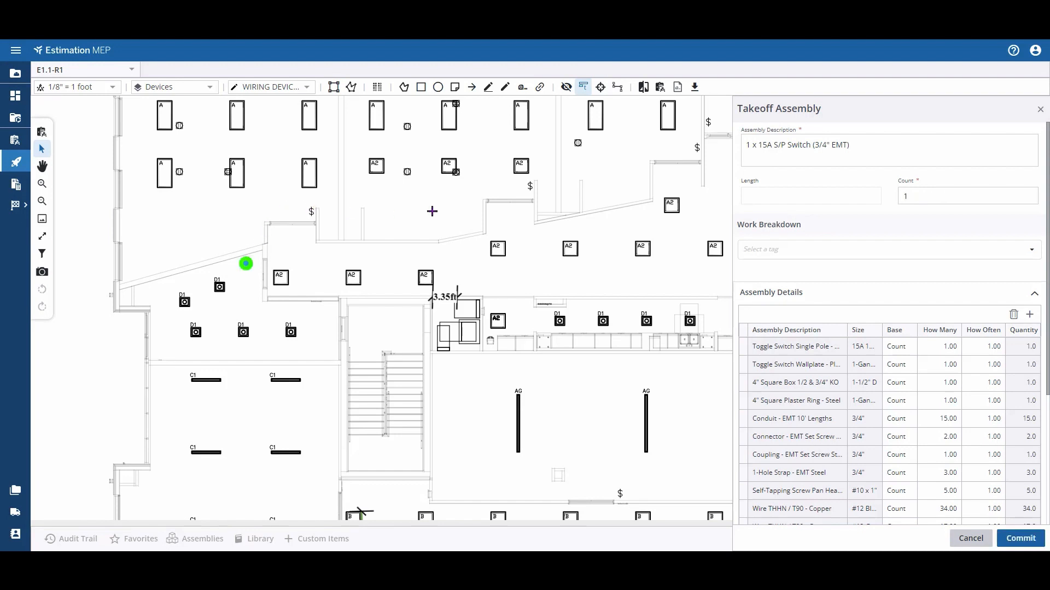
left_click(696, 147)
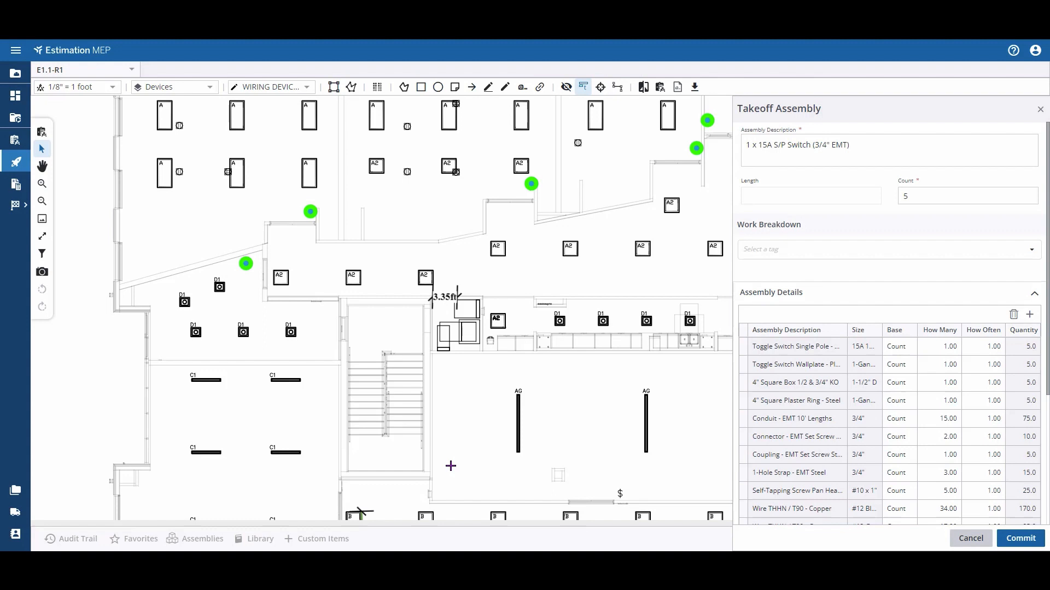
scroll("down", 3)
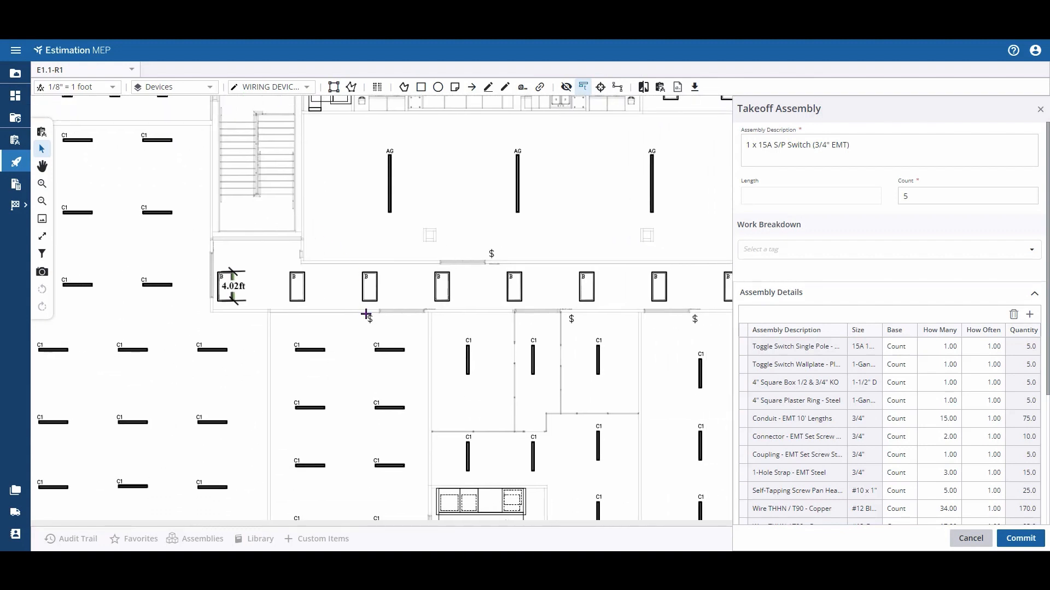
left_click(370, 322)
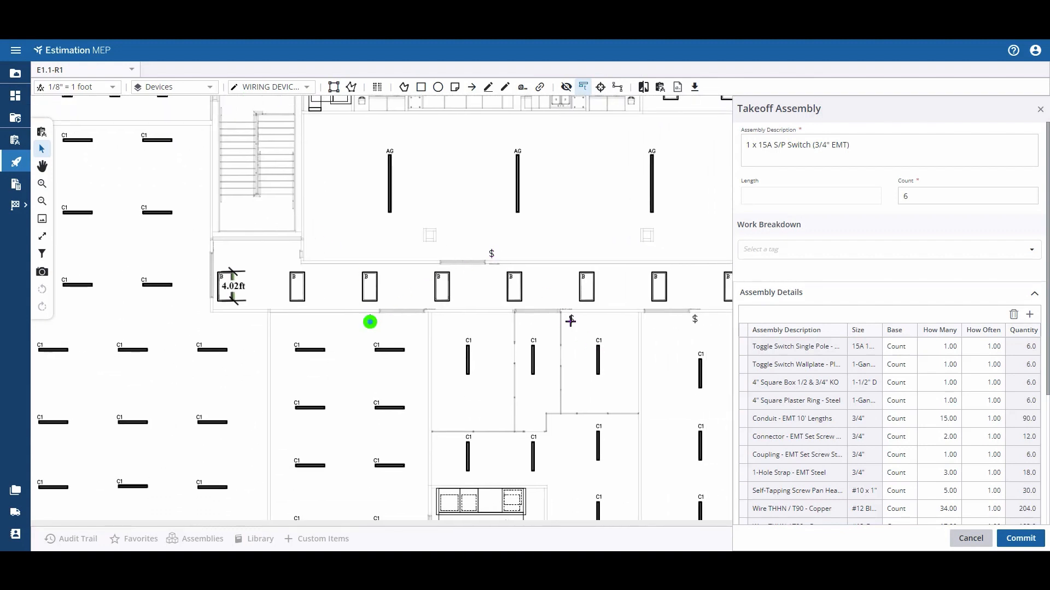
left_click(491, 253)
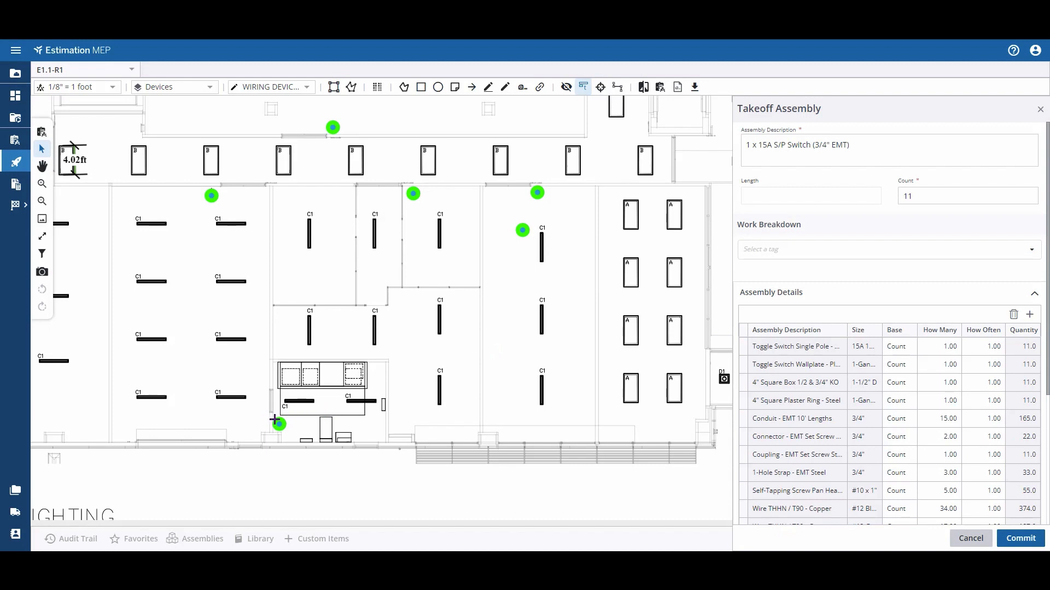
right_click(278, 424)
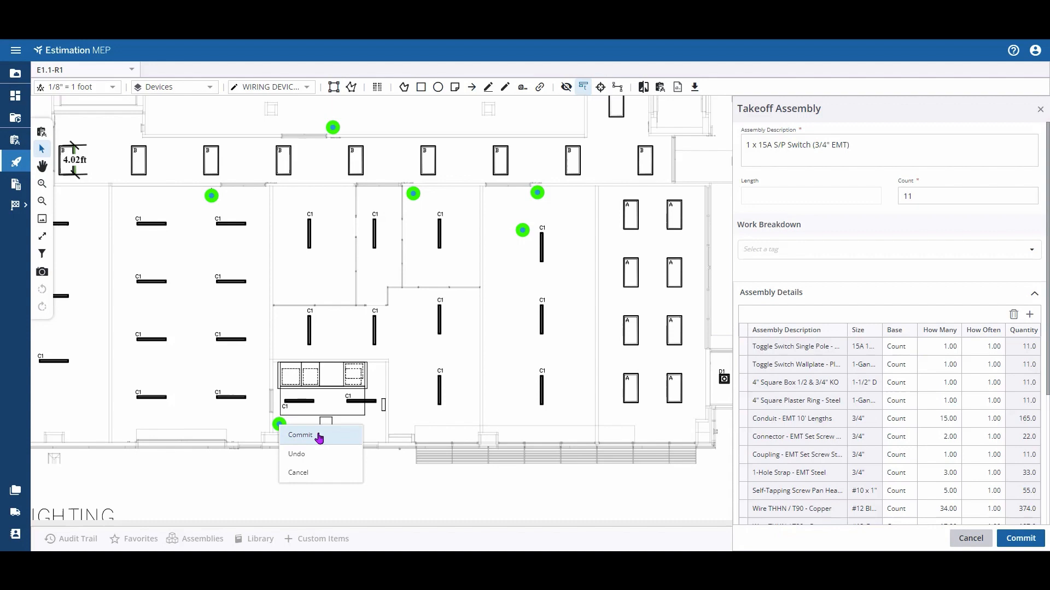
Commit the 1 x 15A S/P Switch count of 11 to the takeoff
left_click(301, 435)
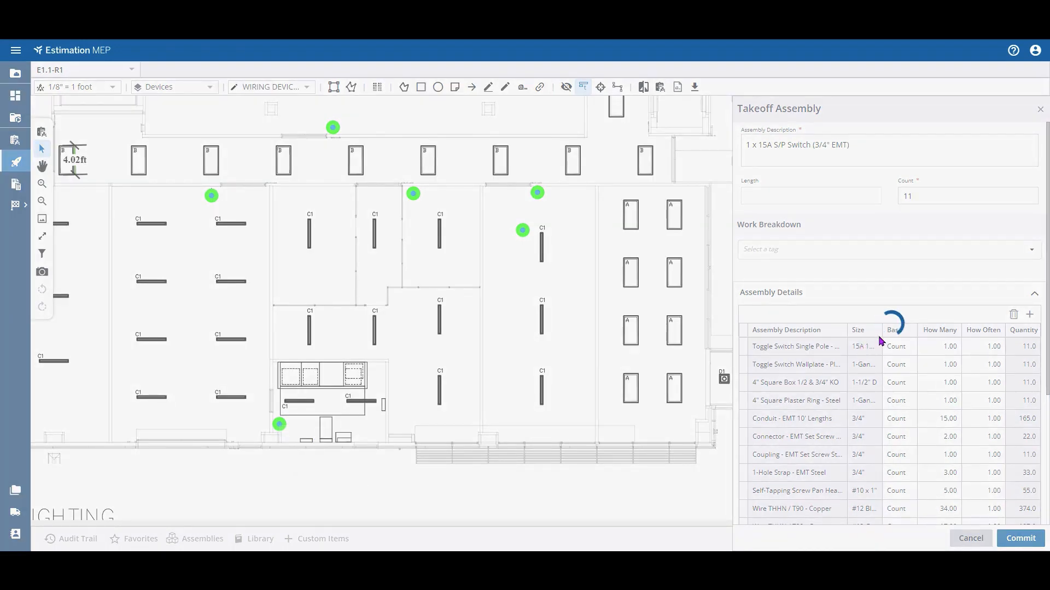
left_click(1019, 538)
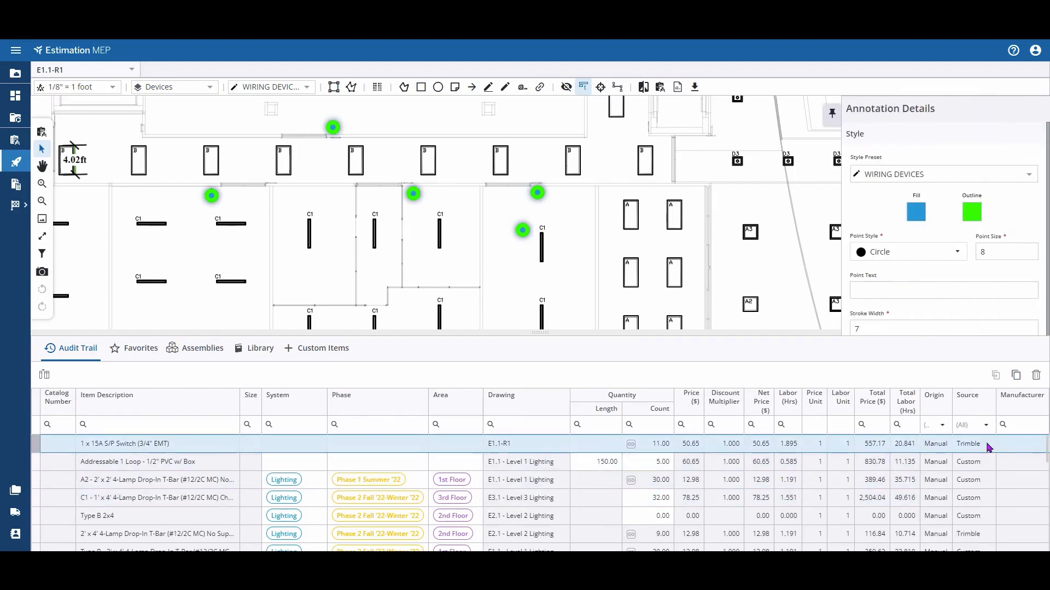
mouse_move(682, 454)
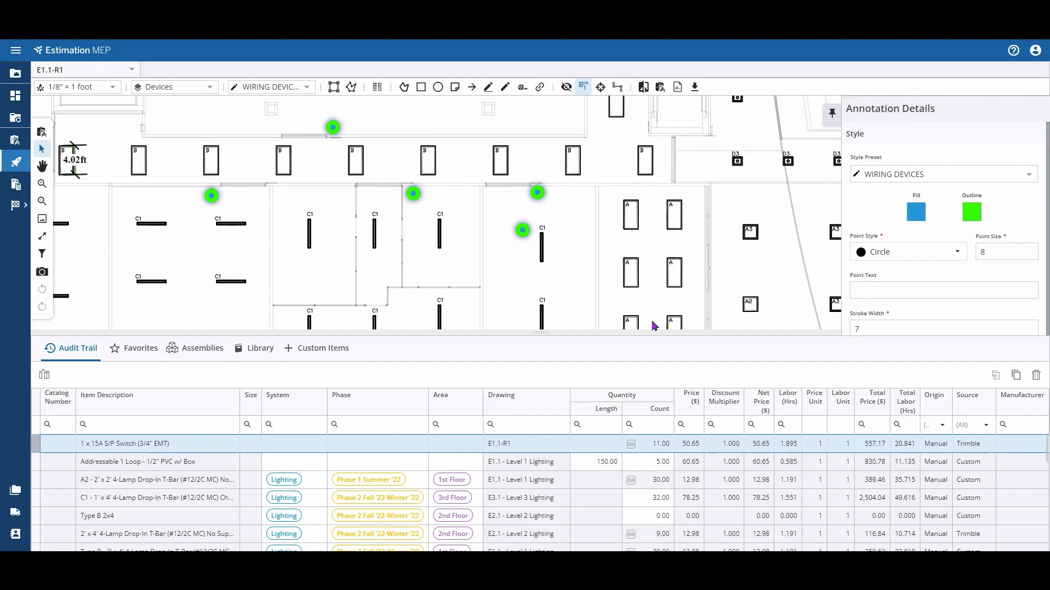
Select the extra switch marker inside the room for removal
left_click(522, 230)
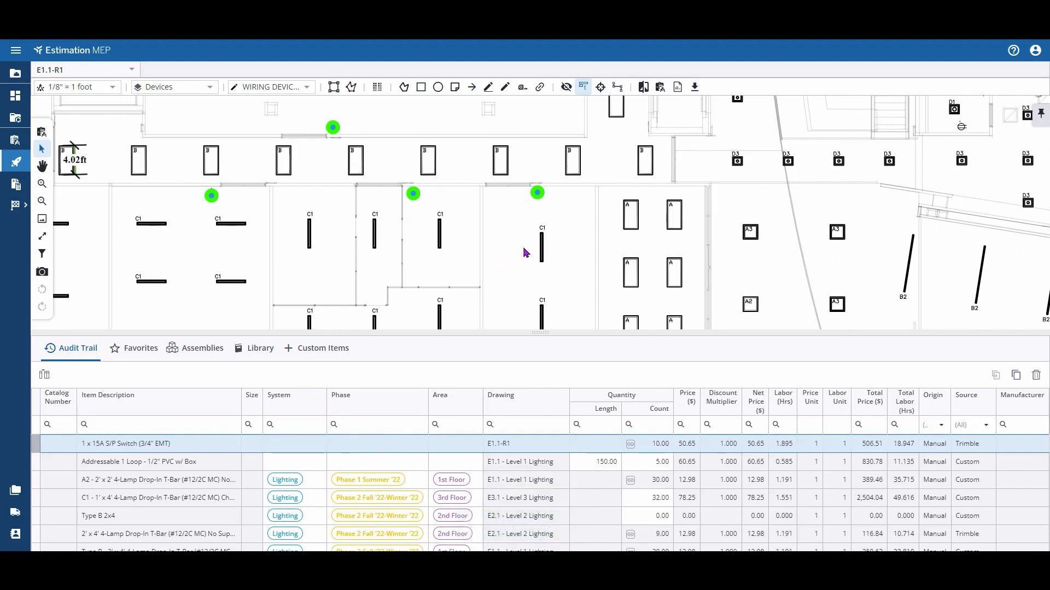
mouse_move(537, 193)
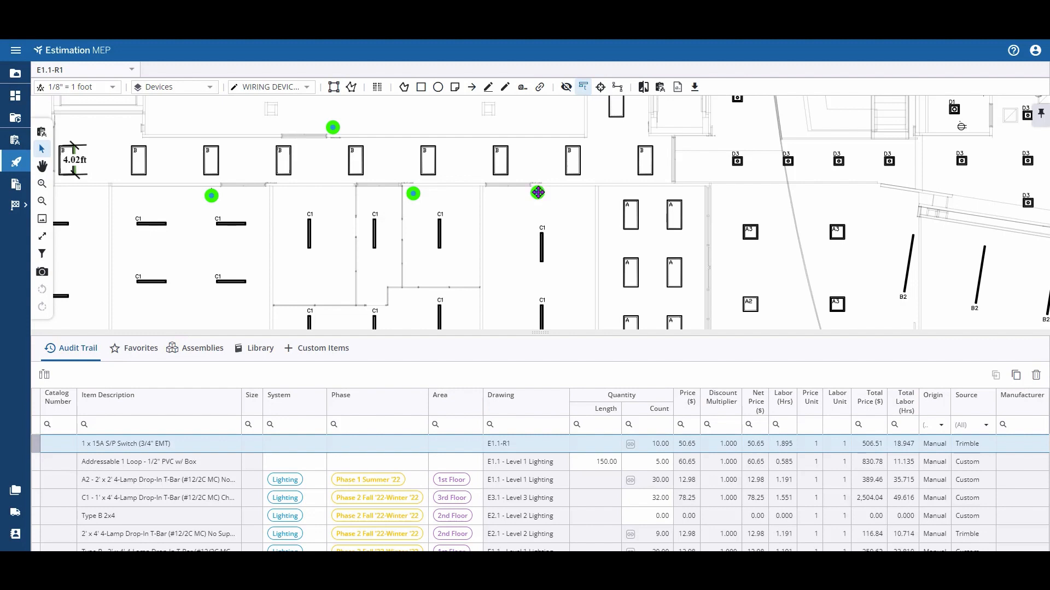
left_click(537, 193)
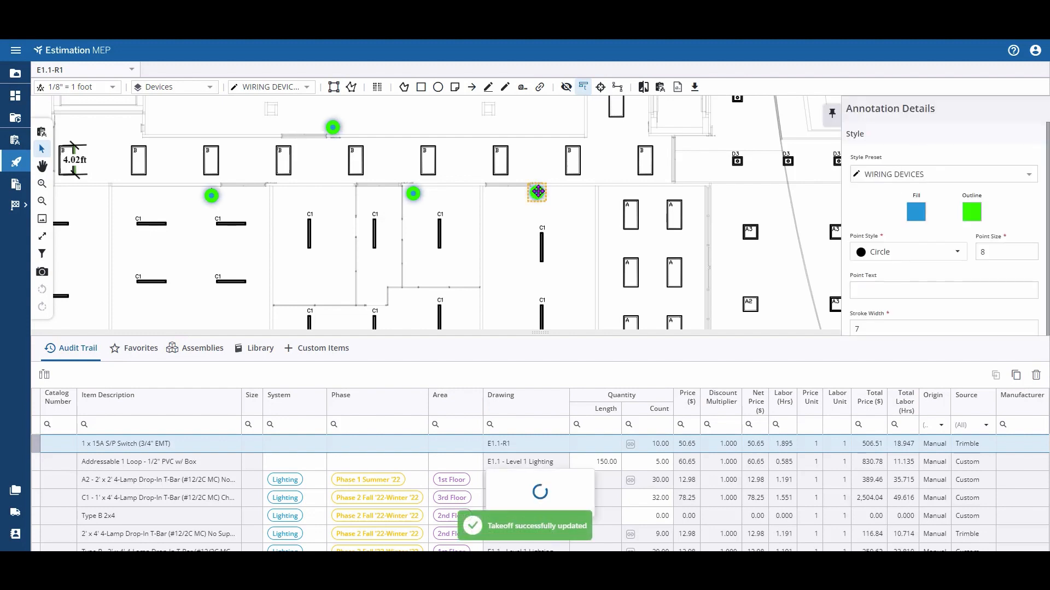
right_click(536, 193)
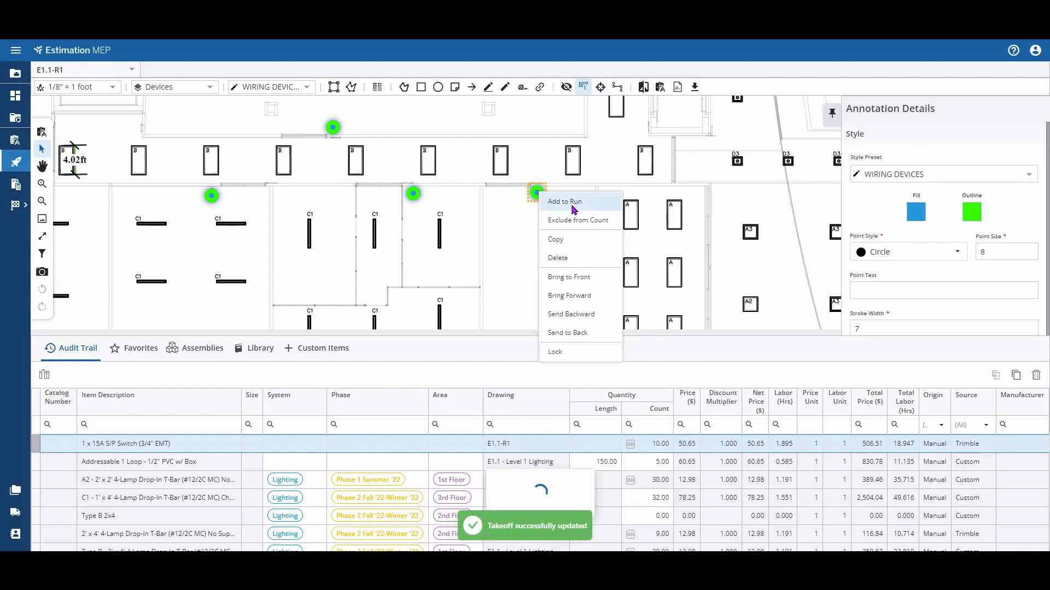
left_click(565, 202)
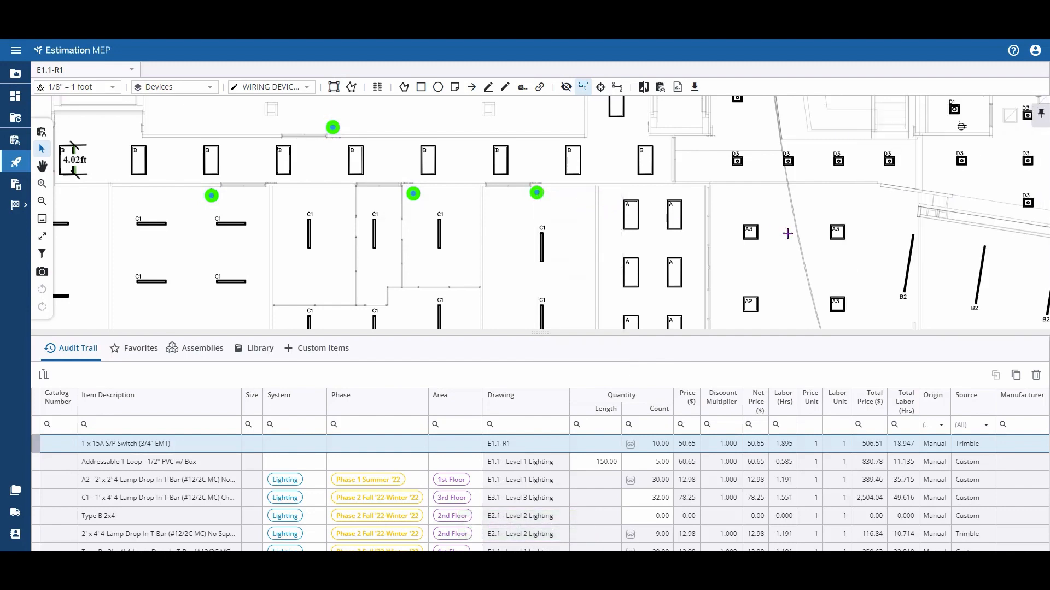